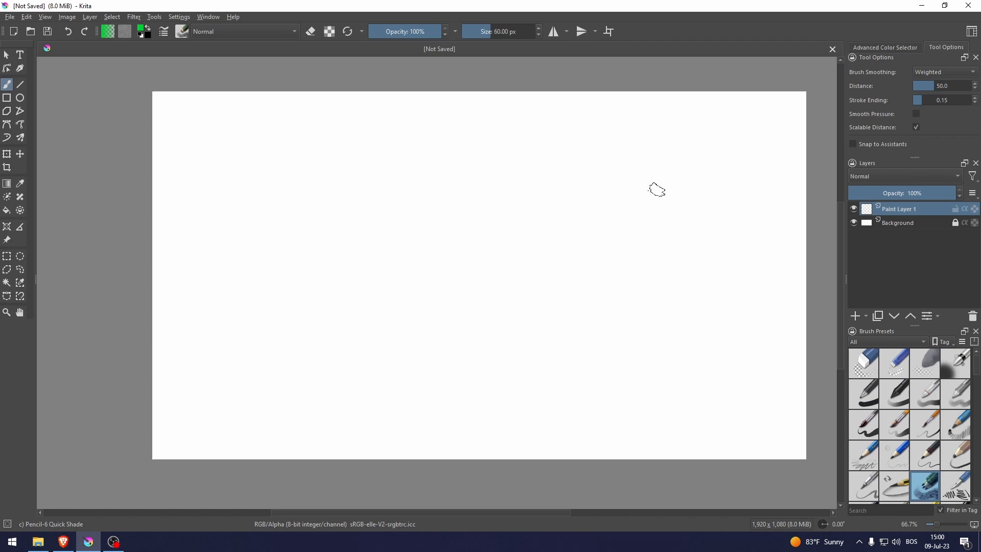
- Paint a large green blob, then copy the rust photo from Google Images in Brave
{"action": "left_click_drag", "start_coordinate": [362, 164], "coordinate": [466, 169]}
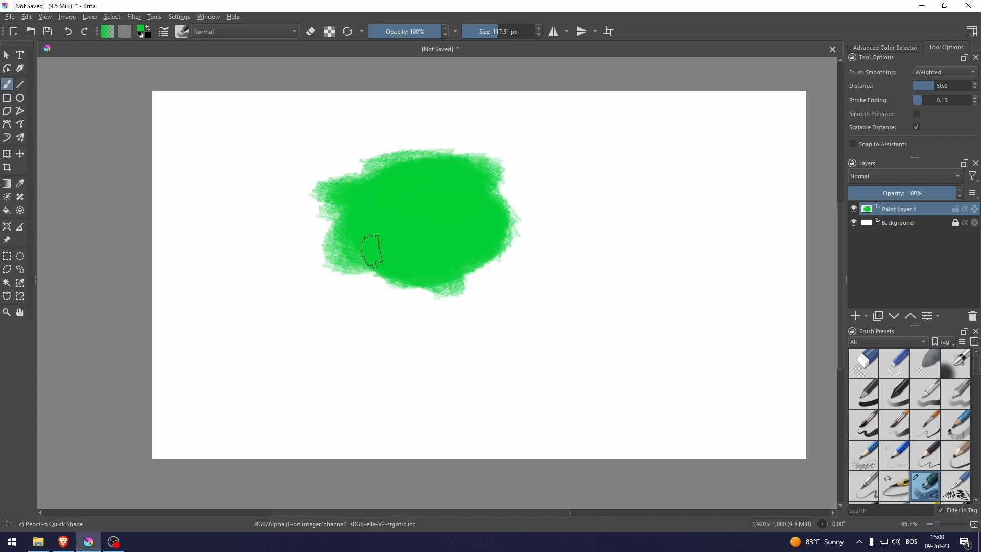
{"action": "left_click", "coordinate": [63, 541]}
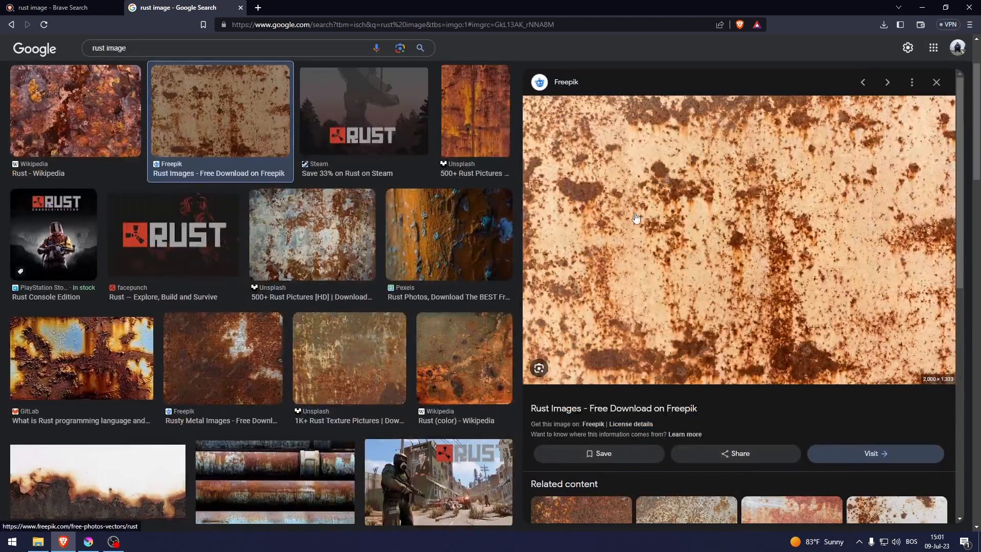
{"action": "right_click", "coordinate": [635, 218]}
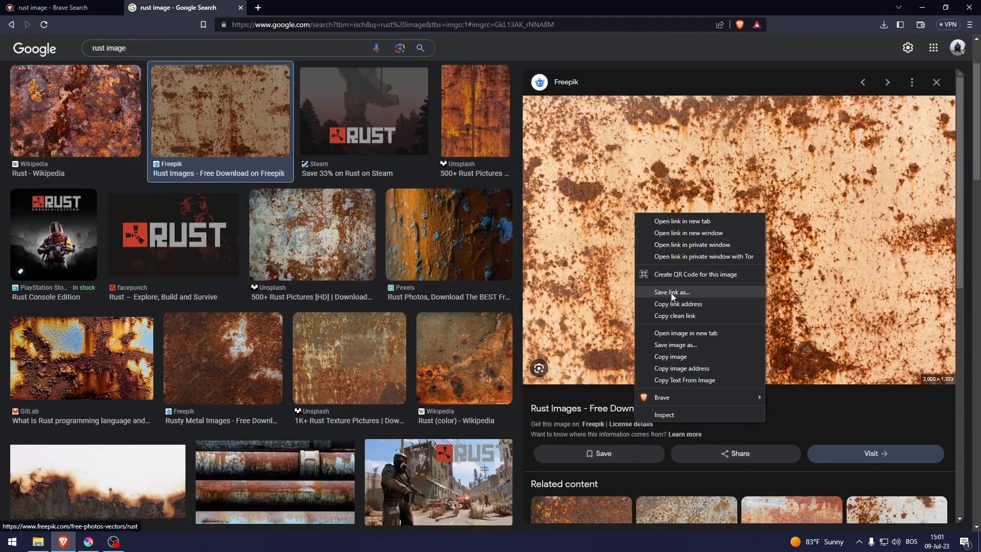
{"action": "left_click", "coordinate": [688, 358]}
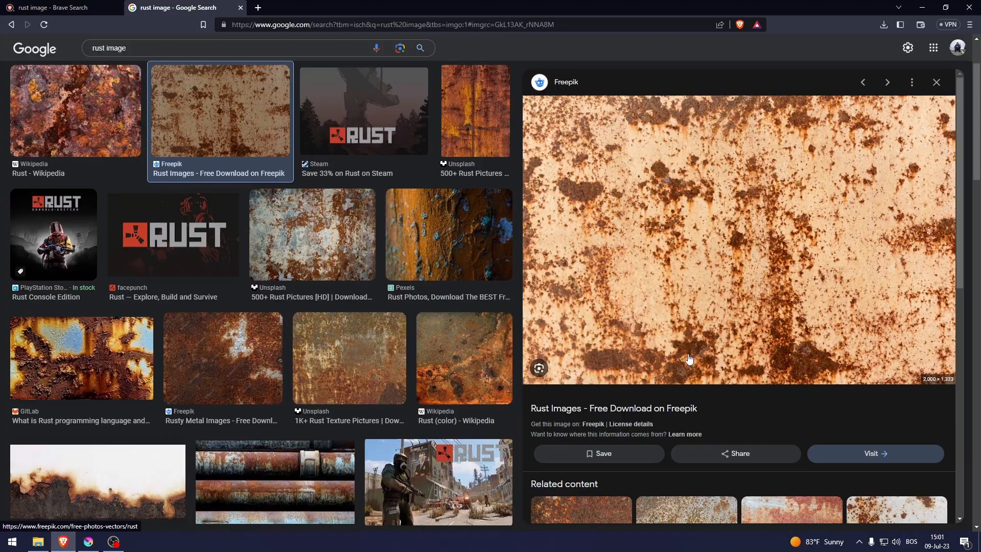
{"action": "left_click", "coordinate": [87, 542]}
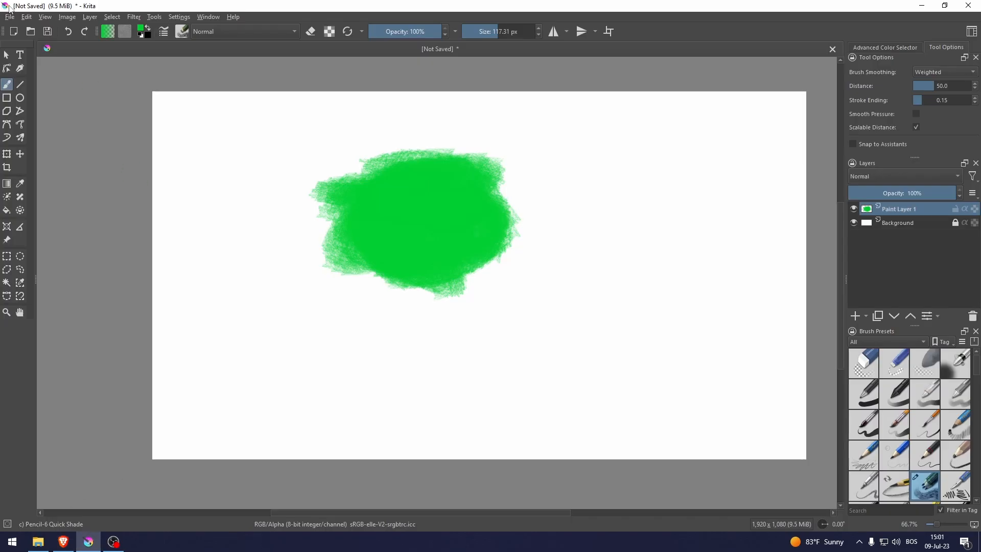
- Paste the rust photo as a new layer, accepting the image download prompt
{"action": "left_click", "coordinate": [26, 16]}
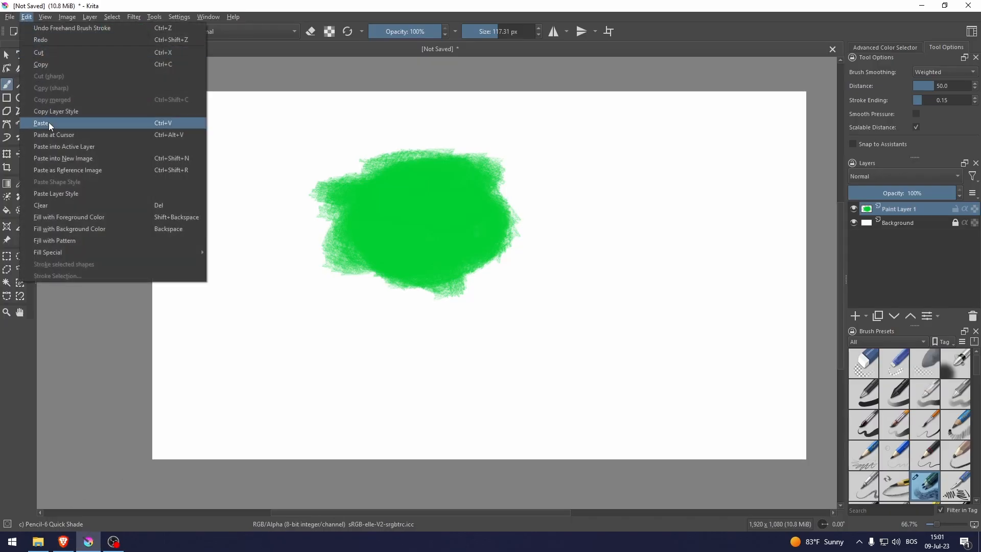
{"action": "left_click", "coordinate": [41, 122]}
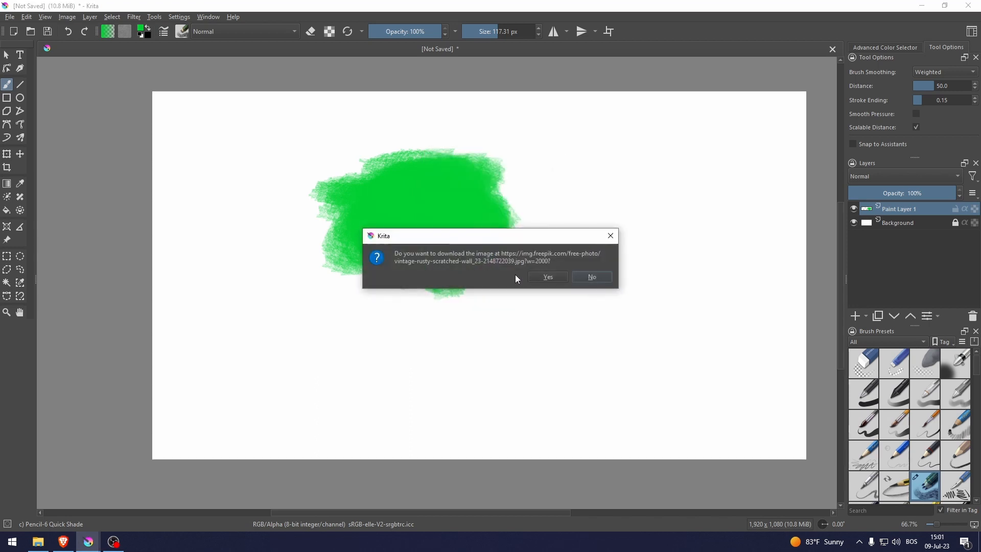
{"action": "left_click", "coordinate": [547, 276]}
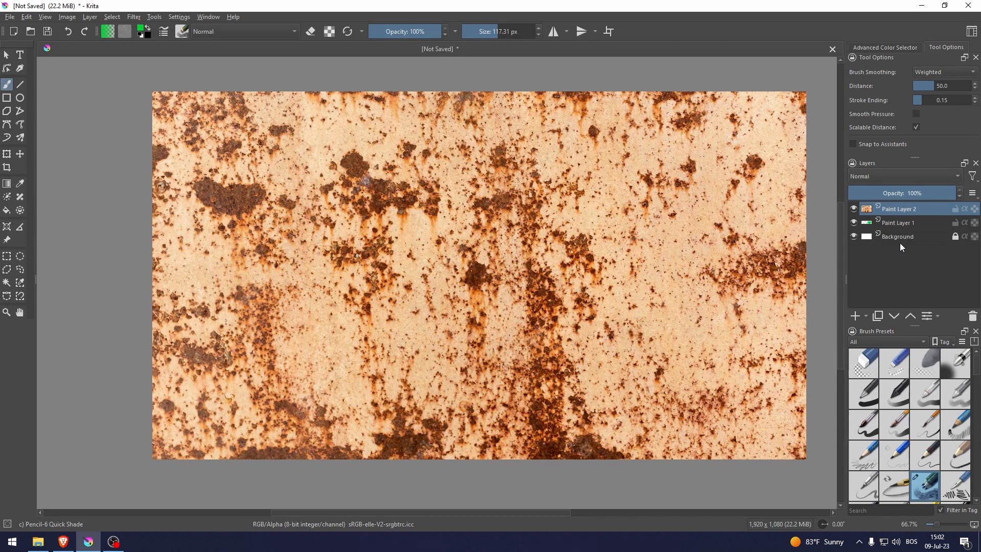
- Select Paint Layer 1 and Paint Layer 2 and group them via the context menu
{"action": "left_click", "coordinate": [899, 223]}
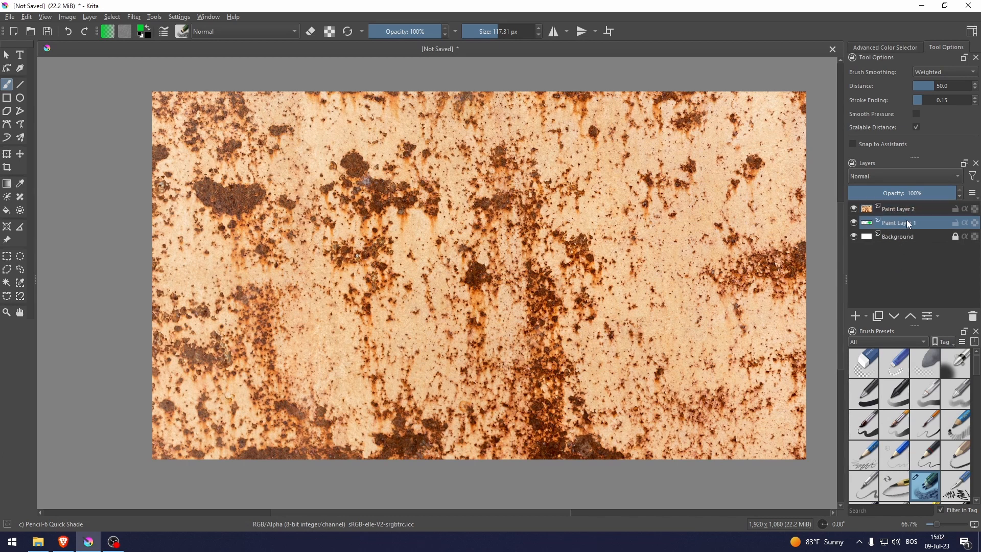
{"action": "left_click", "coordinate": [897, 208]}
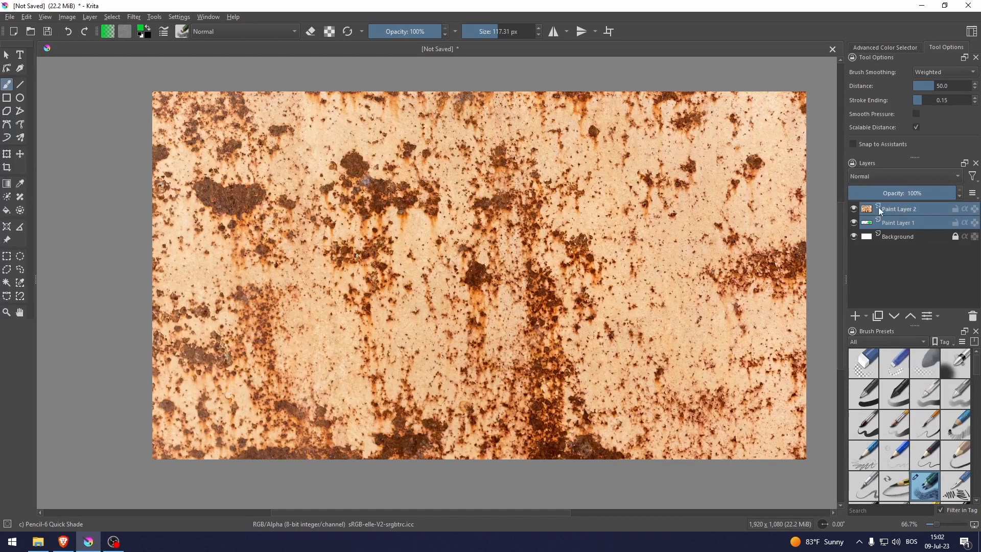
{"action": "right_click", "coordinate": [898, 209]}
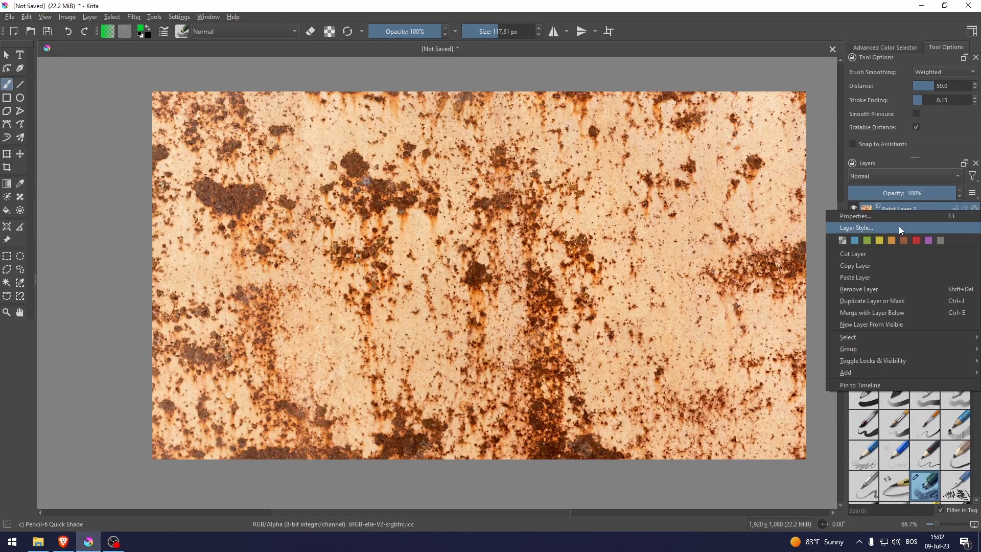
{"action": "mouse_move", "coordinate": [869, 301]}
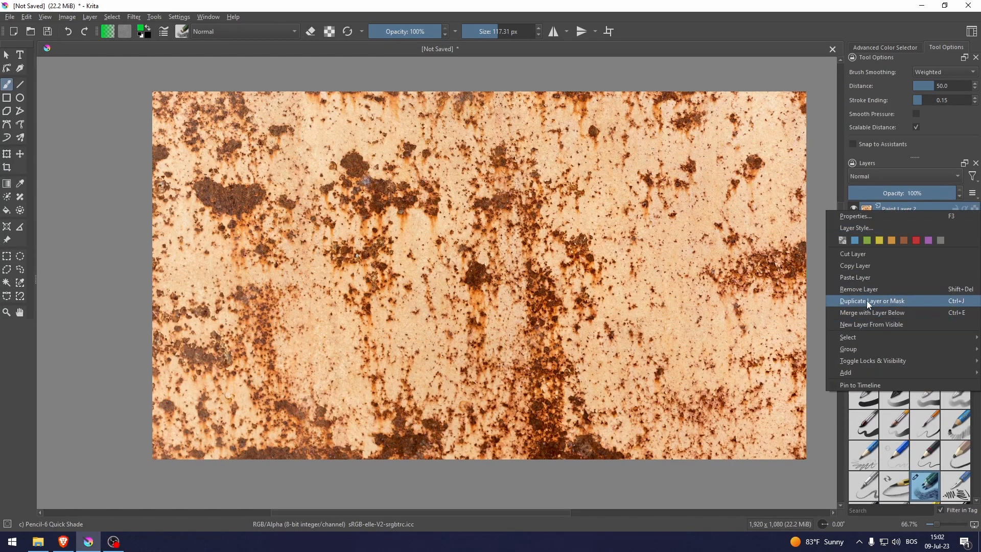
{"action": "left_click", "coordinate": [869, 300]}
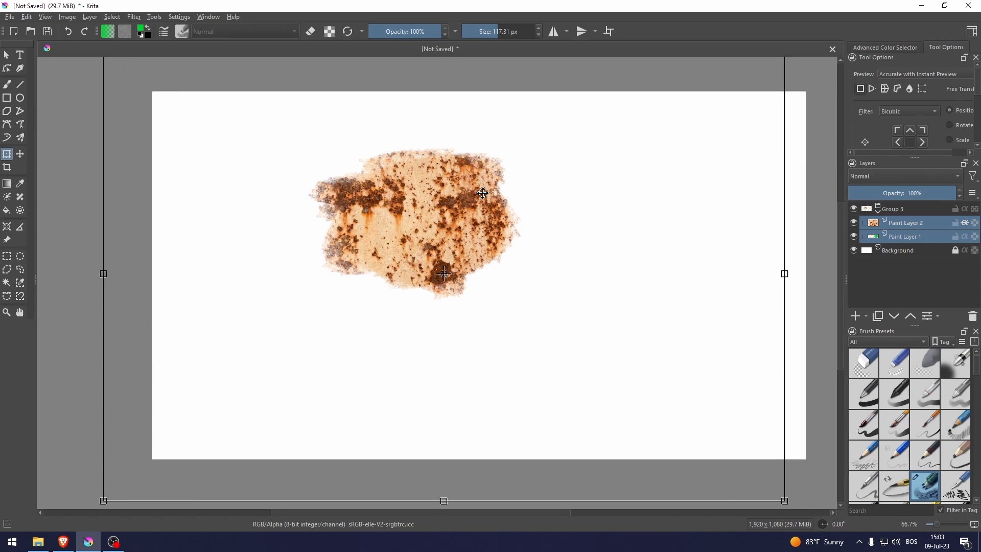
{"action": "mouse_move", "coordinate": [565, 226]}
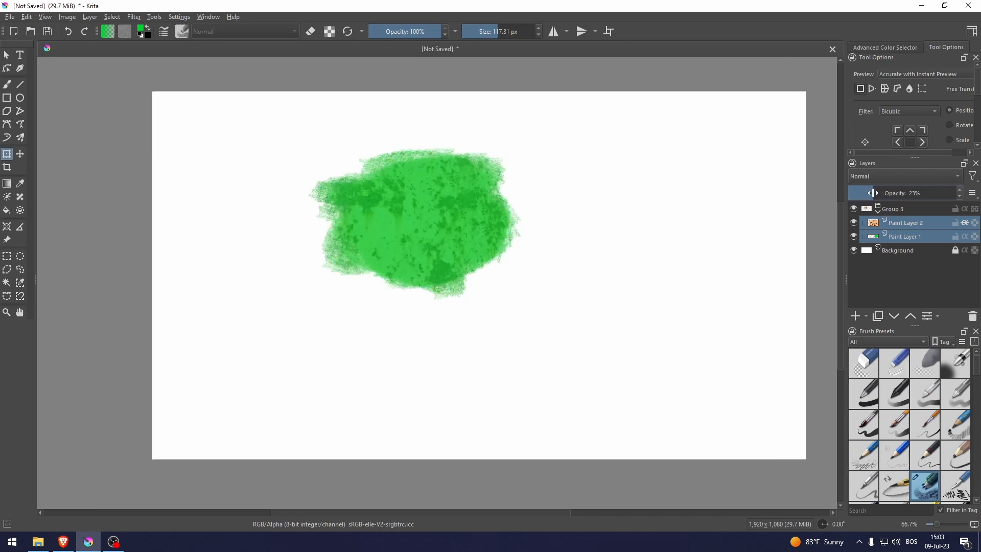
- Lower the rust layer's opacity to about 18% in the Layers docker
{"action": "left_click_drag", "start_coordinate": [876, 193], "coordinate": [867, 192]}
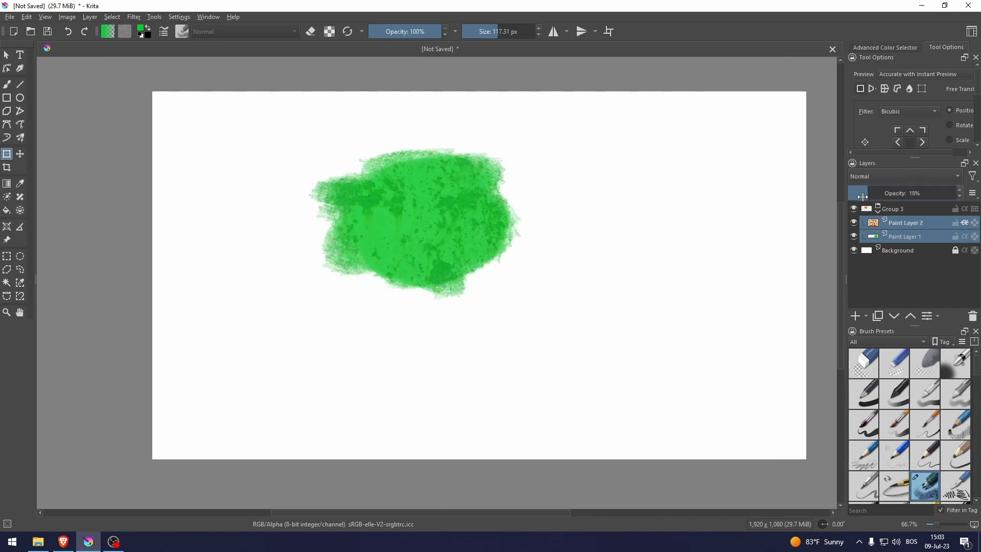